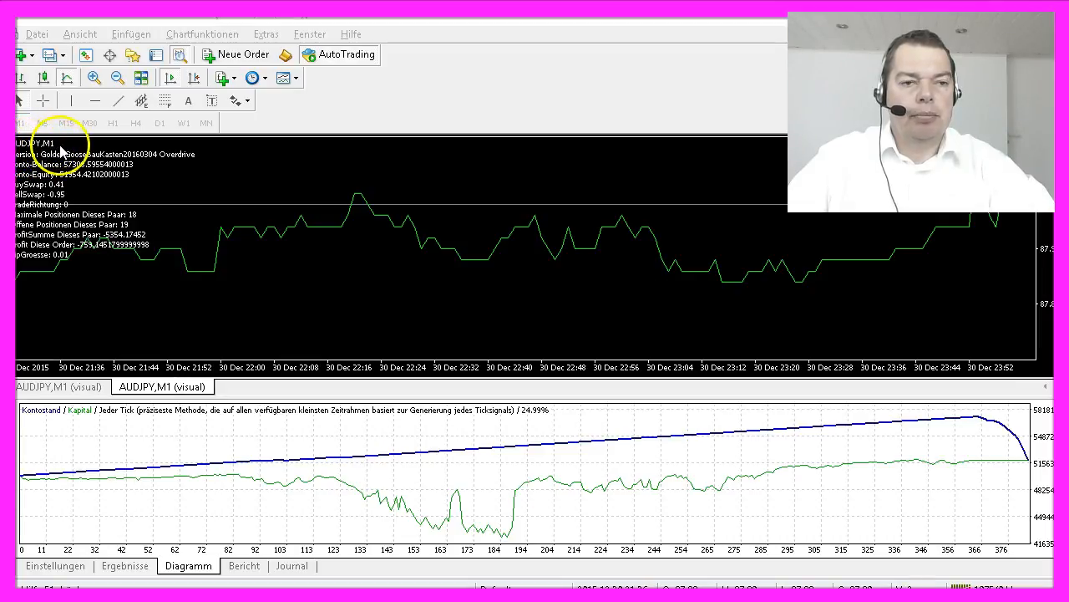
Step: Return to the tester settings and restart the 2015 AUDJPY Overdrive backtest
left_click(55, 565)
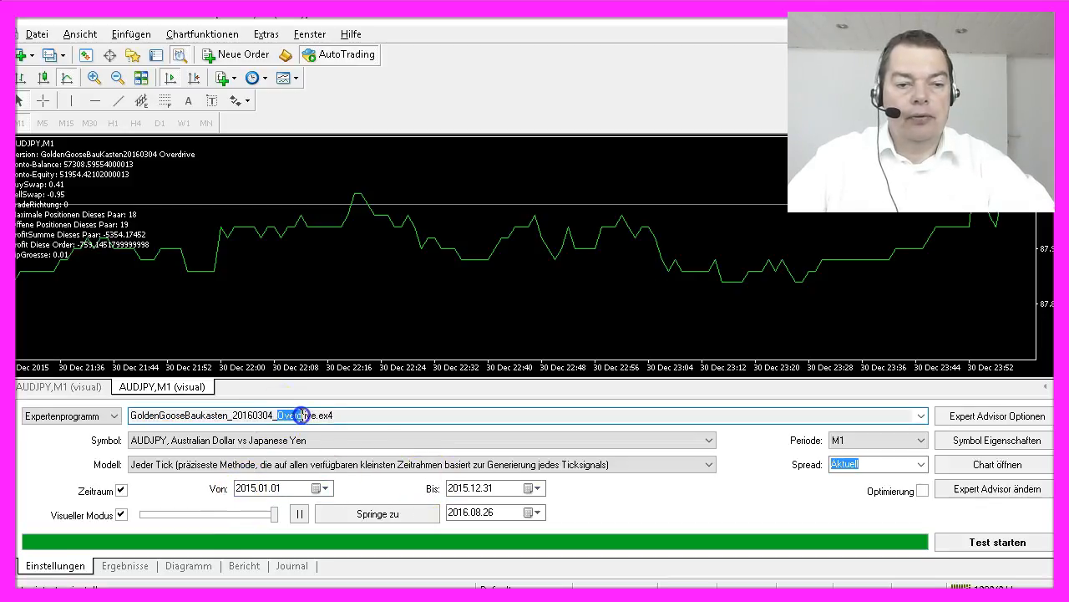
left_click(995, 541)
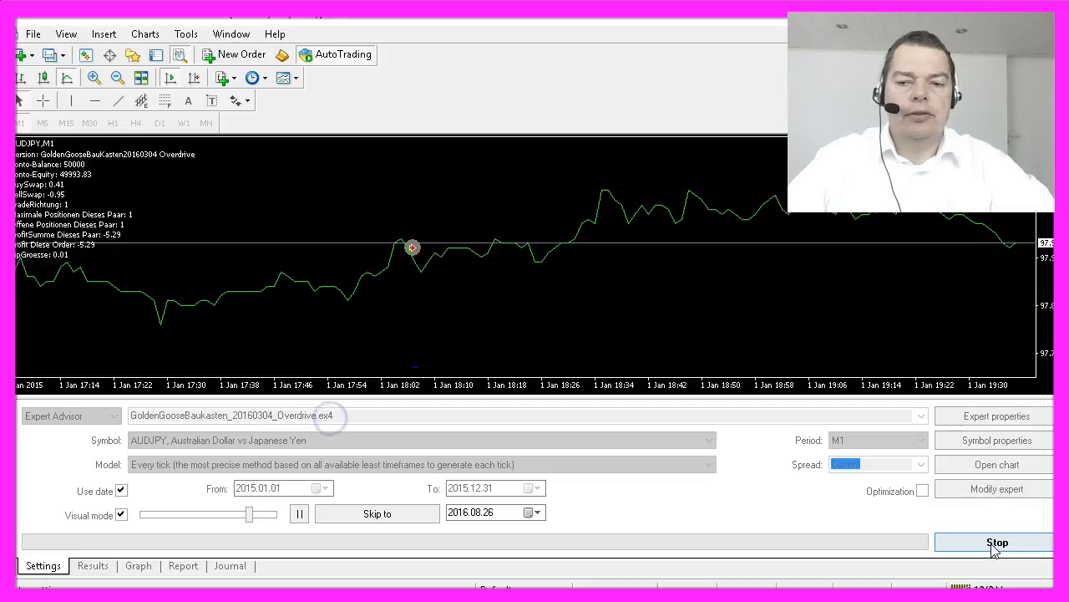
Step: Stop the visual run, disable Visual mode, rerun the backtest, and view its report
left_click(997, 541)
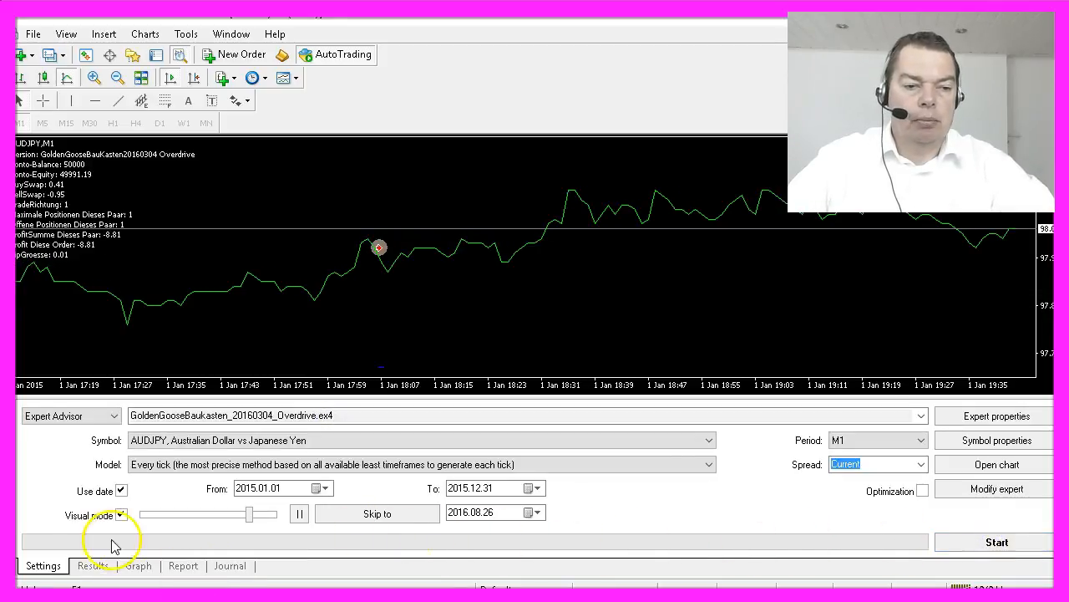
left_click(121, 514)
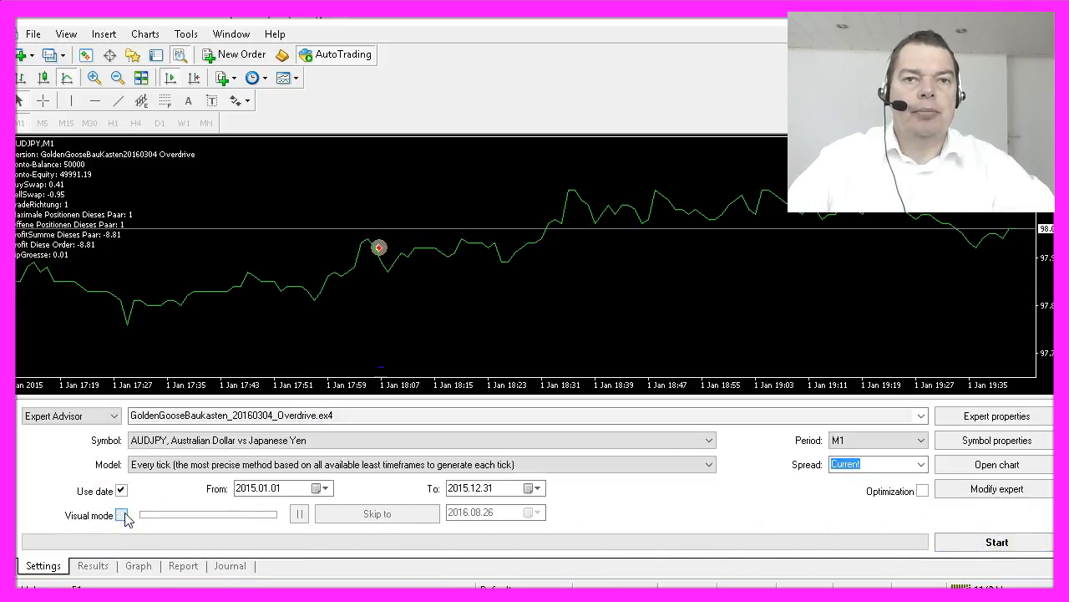
left_click(121, 515)
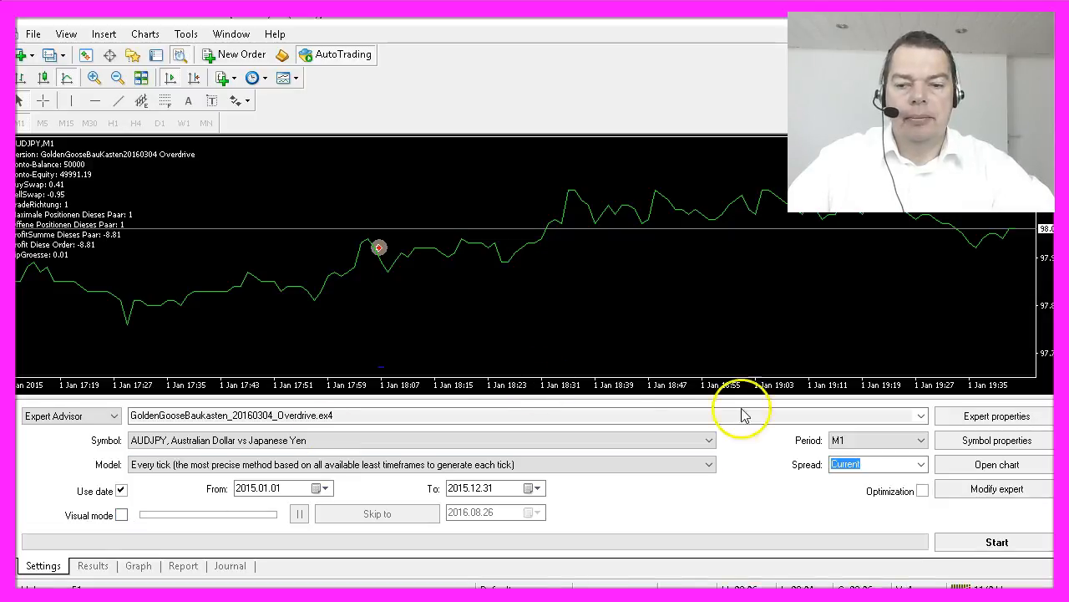
left_click(997, 541)
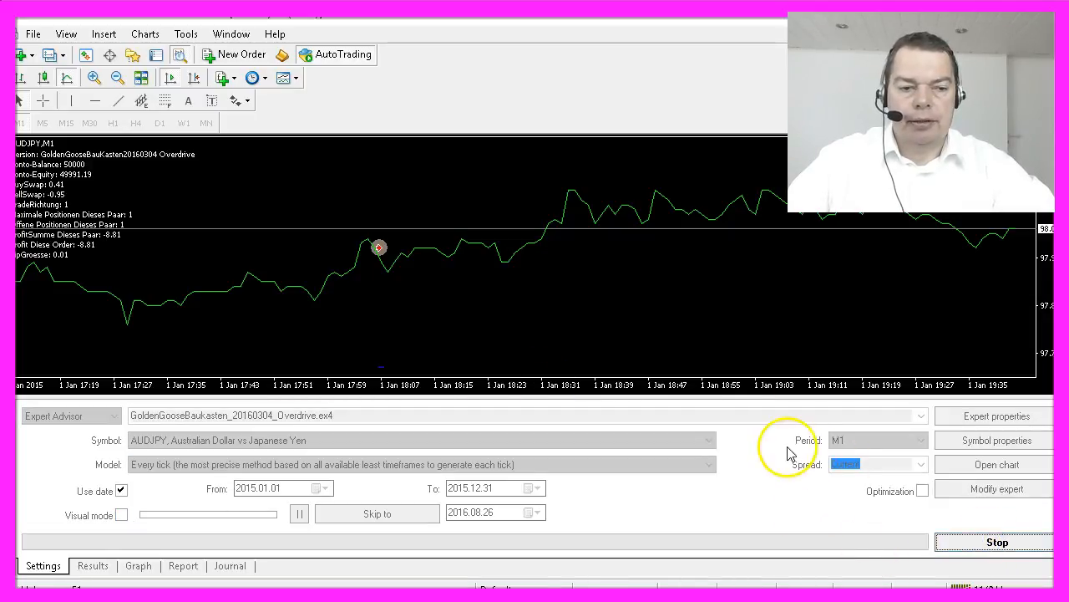
left_click(994, 541)
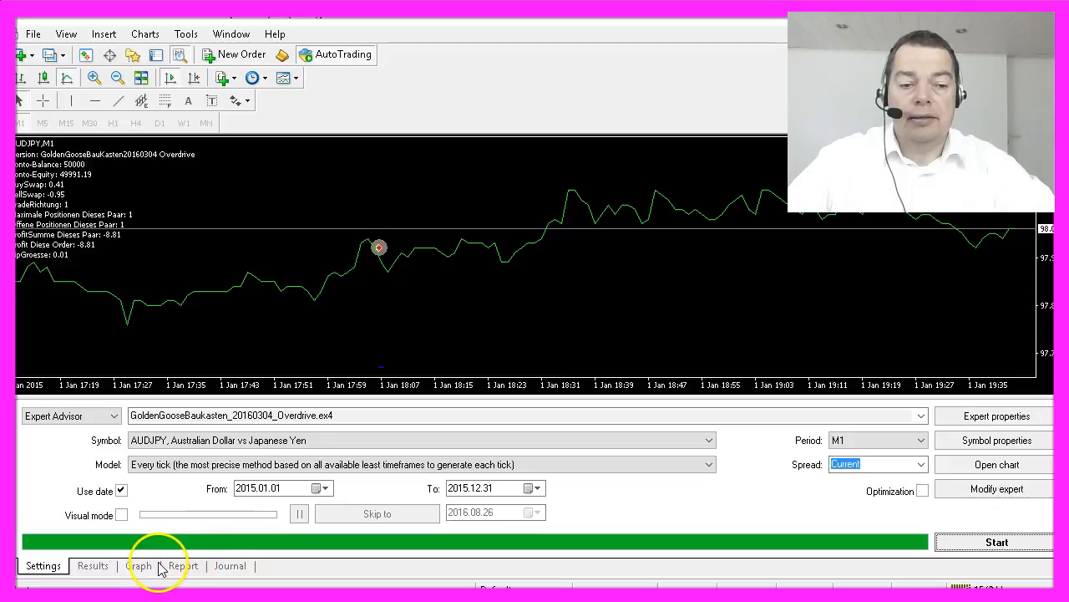
left_click(183, 565)
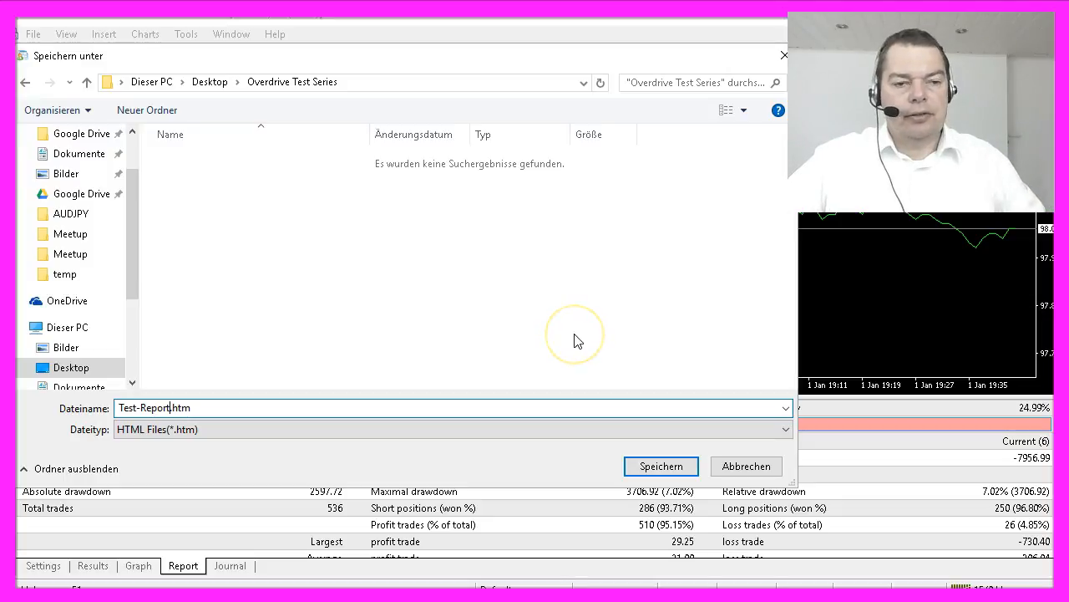
Step: Save the report as Test-Report1.htm and scroll through it in Edge (2,750.54 net profit)
left_click(661, 466)
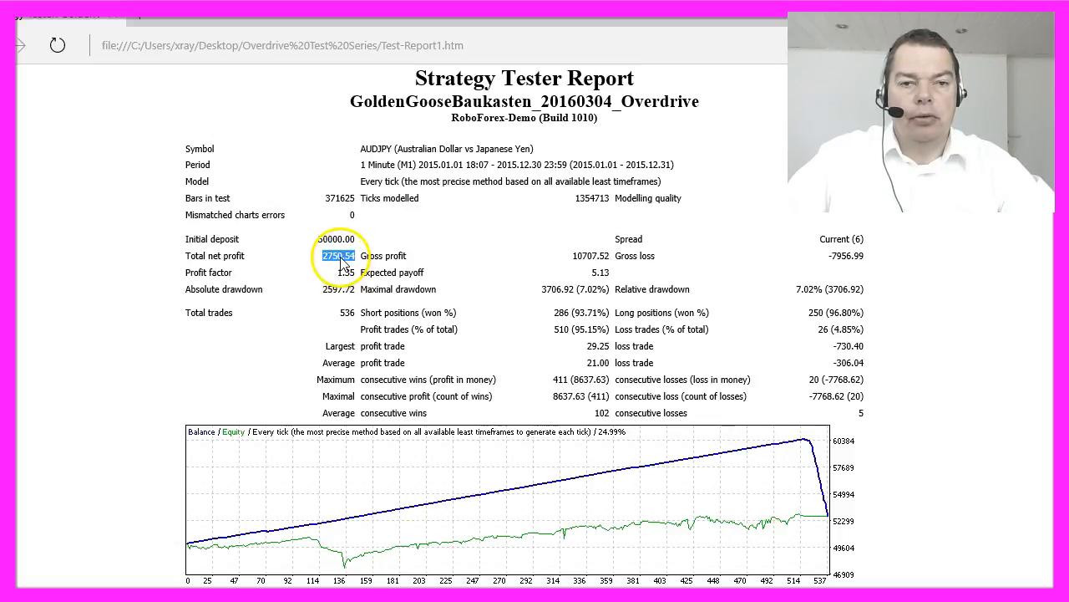
scroll("down", 3)
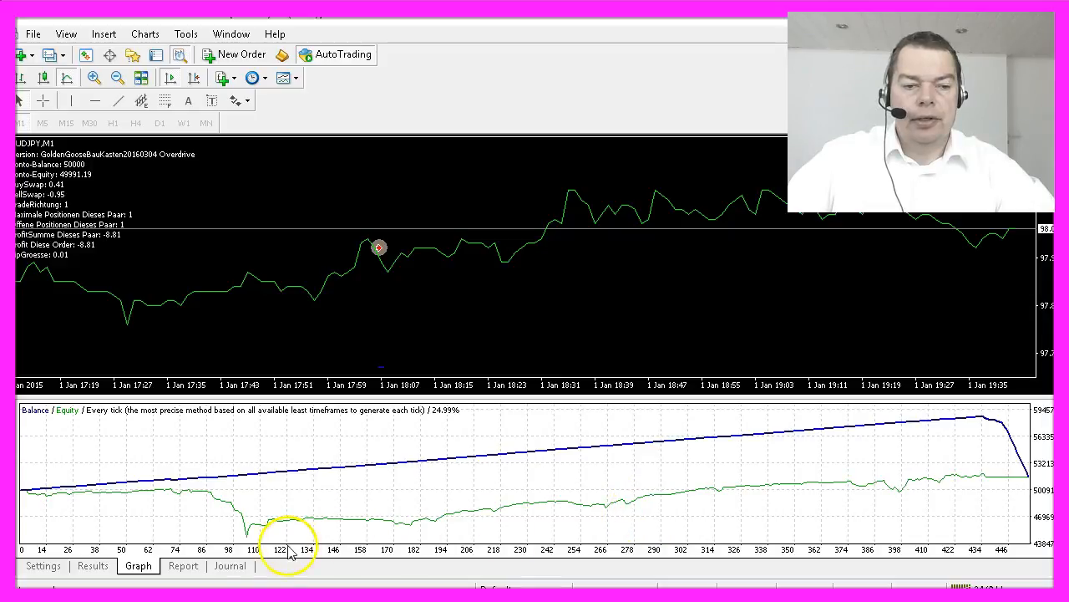
Step: Open the second run's report and save it as Test-Report2.htm
left_click(183, 566)
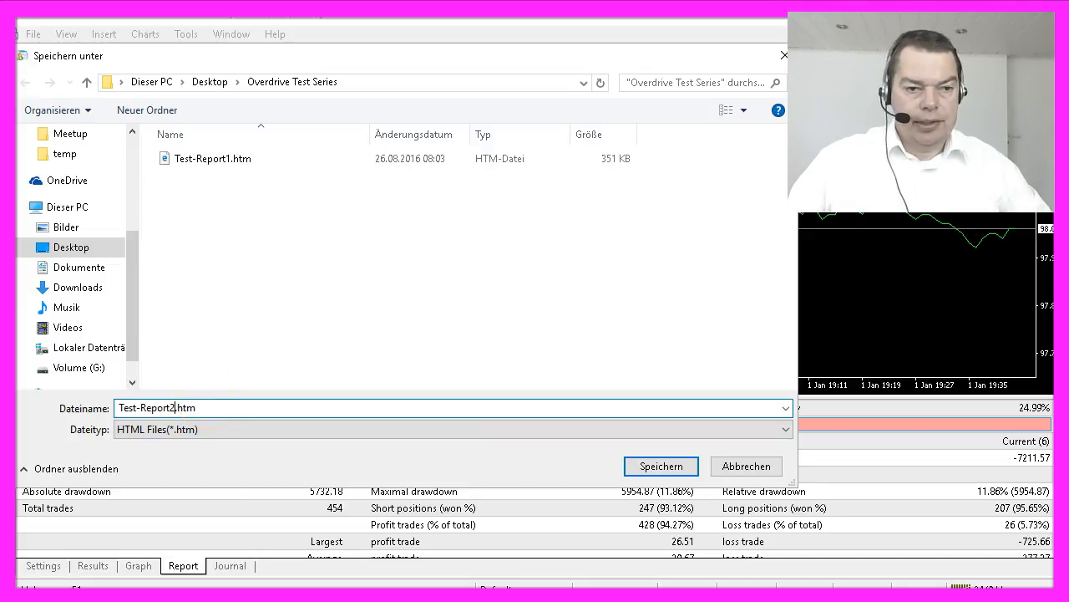
left_click(660, 465)
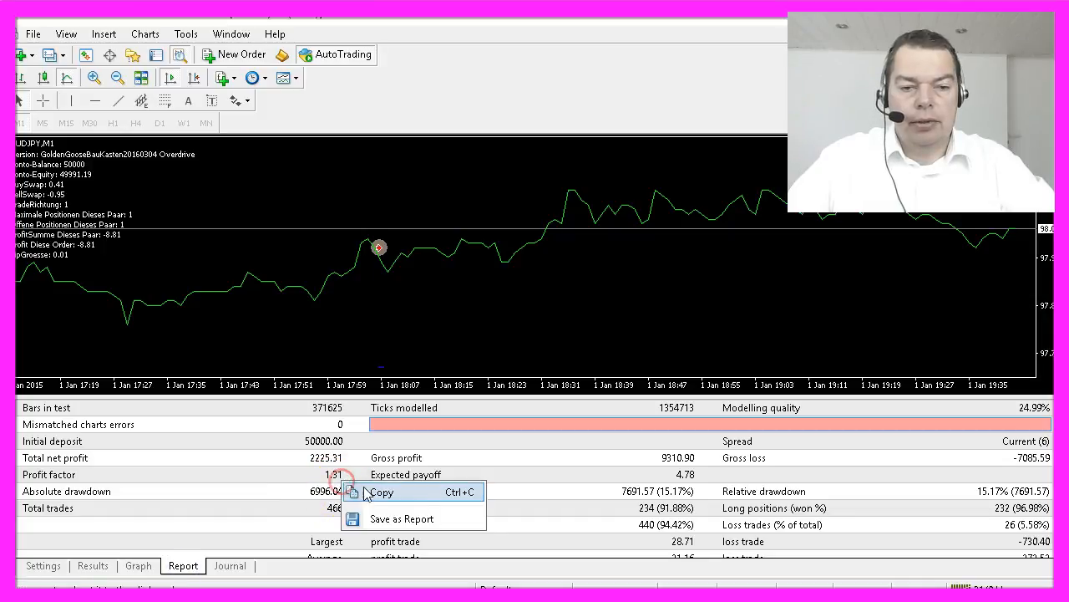
Step: Save the third run's report (2,225.31 net profit) as Test-Report3.htm
left_click(402, 518)
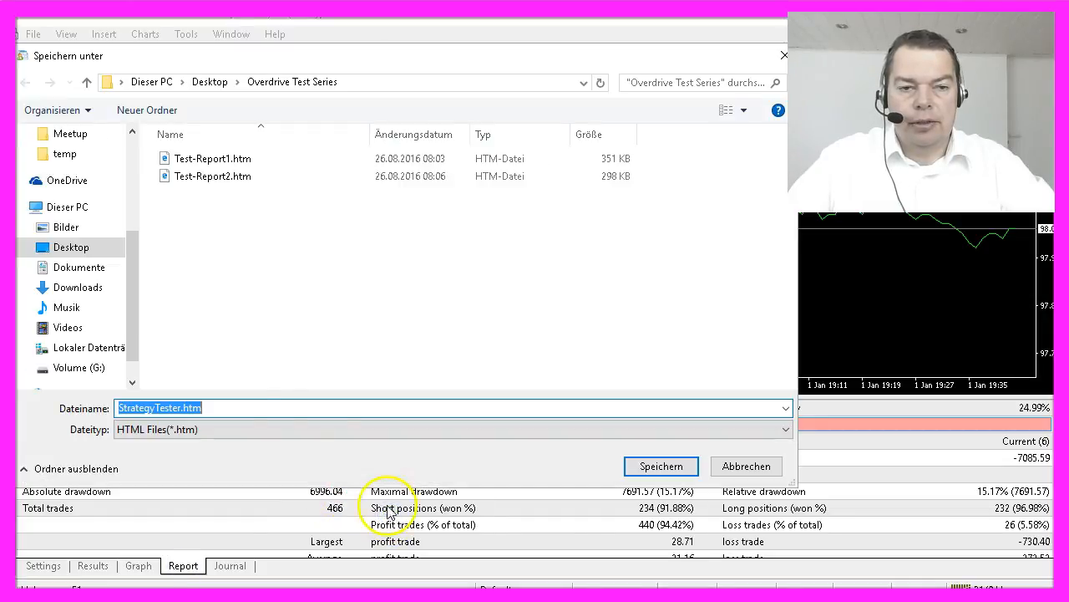
type("Test-Report3.htm")
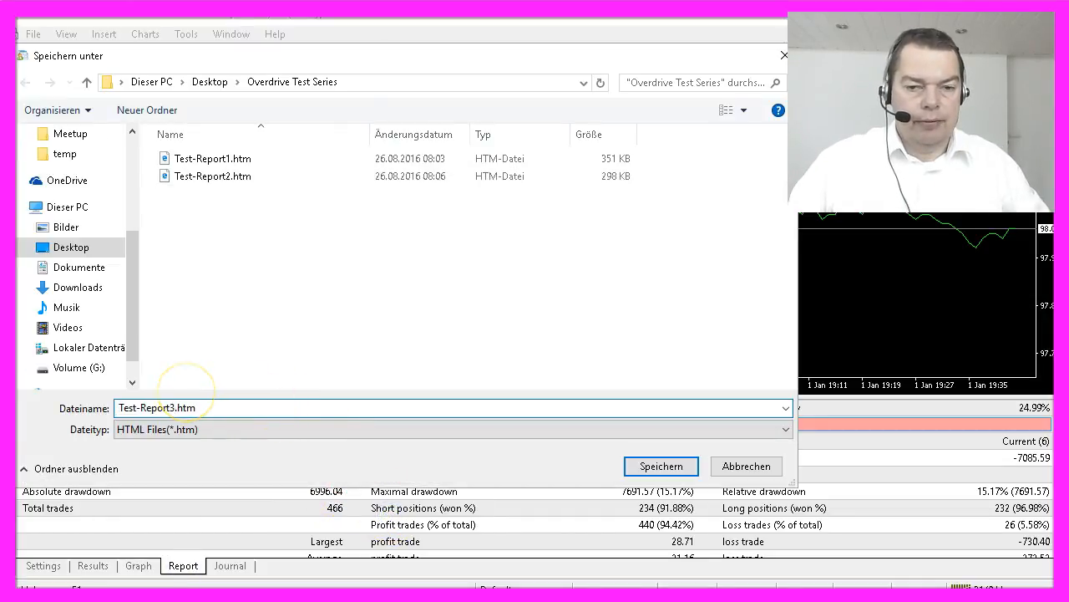
left_click(660, 465)
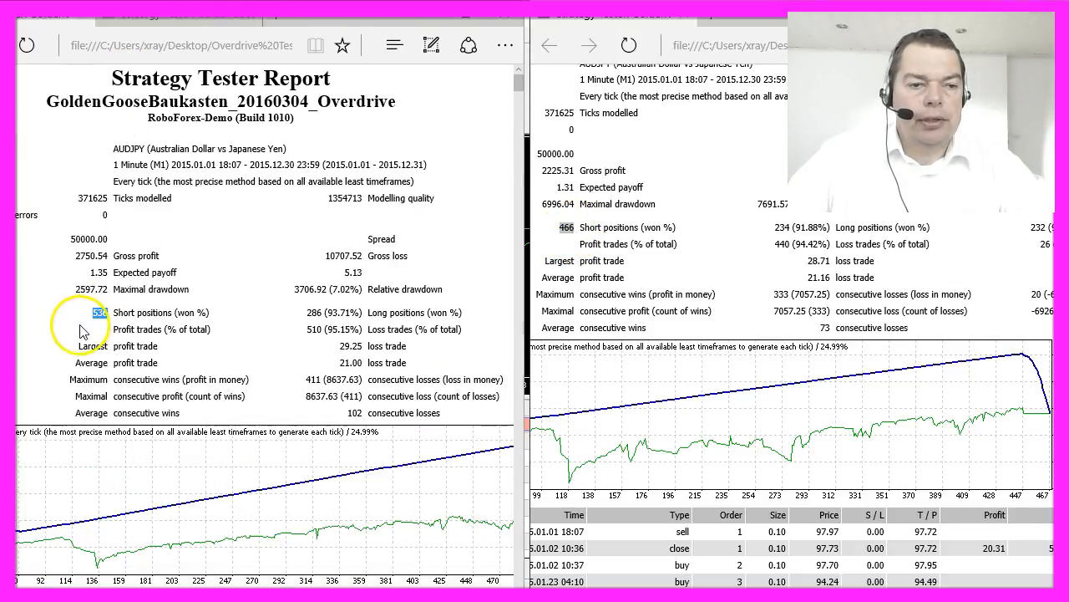
mouse_move(301, 416)
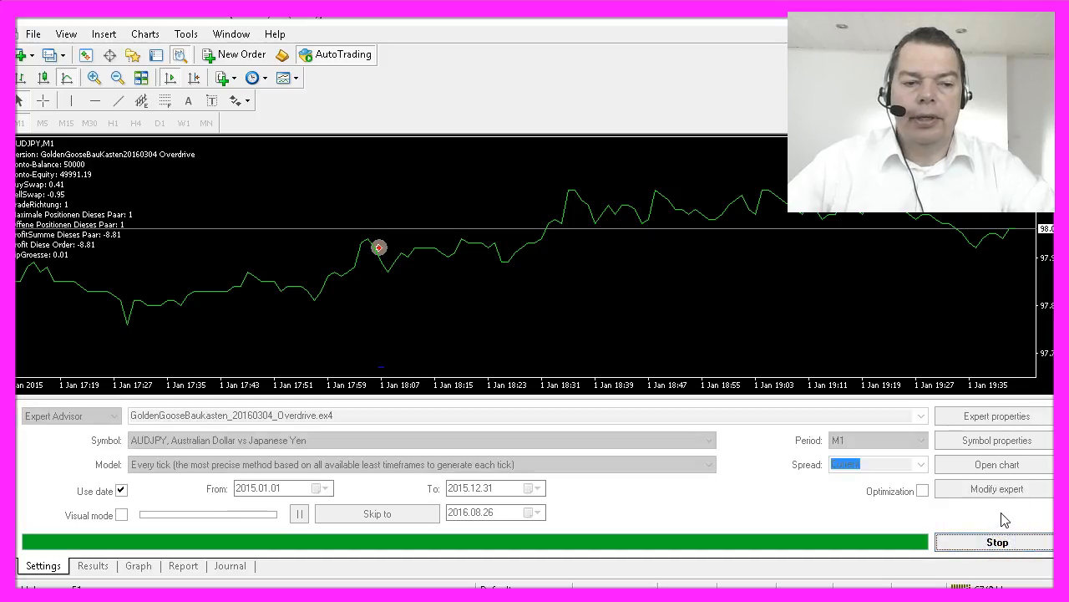
Step: Check the balance/equity graph, then save the fourth report (3,622.78 net profit) as Test-Report4.htm
left_click(138, 565)
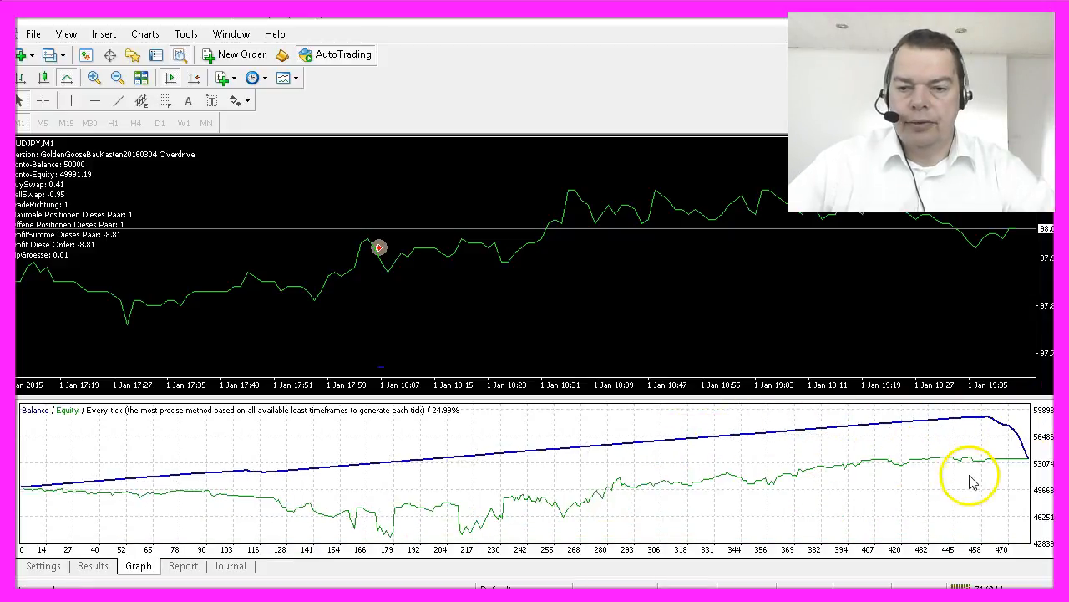
mouse_move(1028, 466)
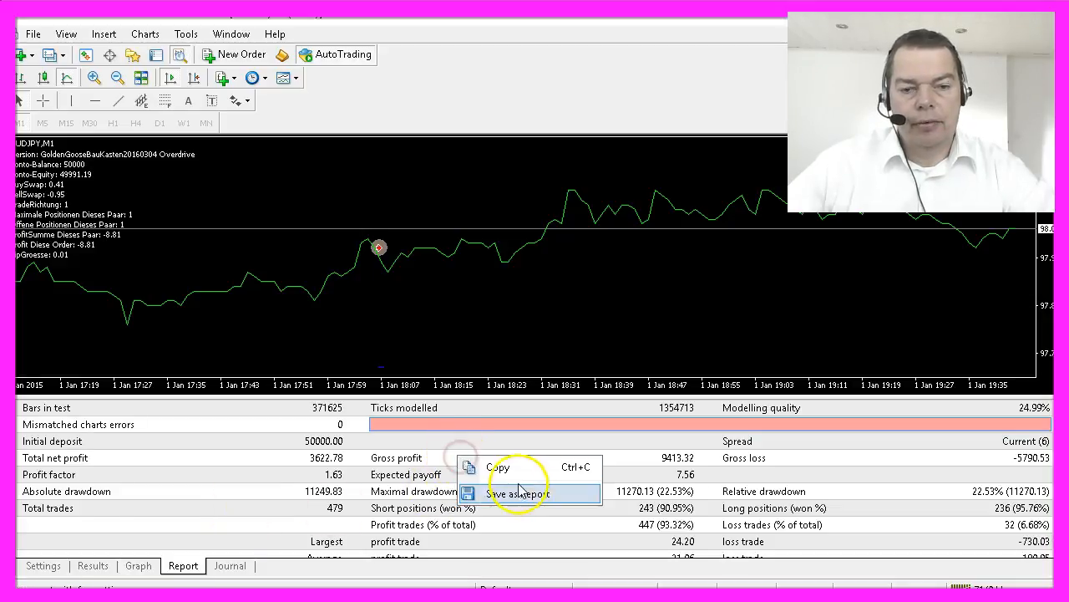
left_click(517, 493)
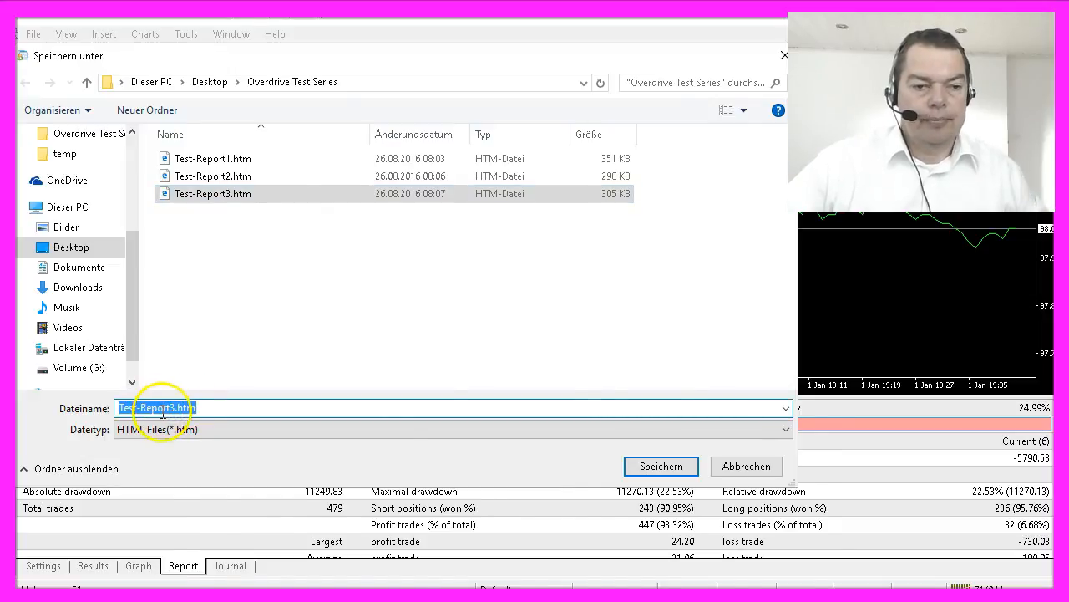
left_click(661, 466)
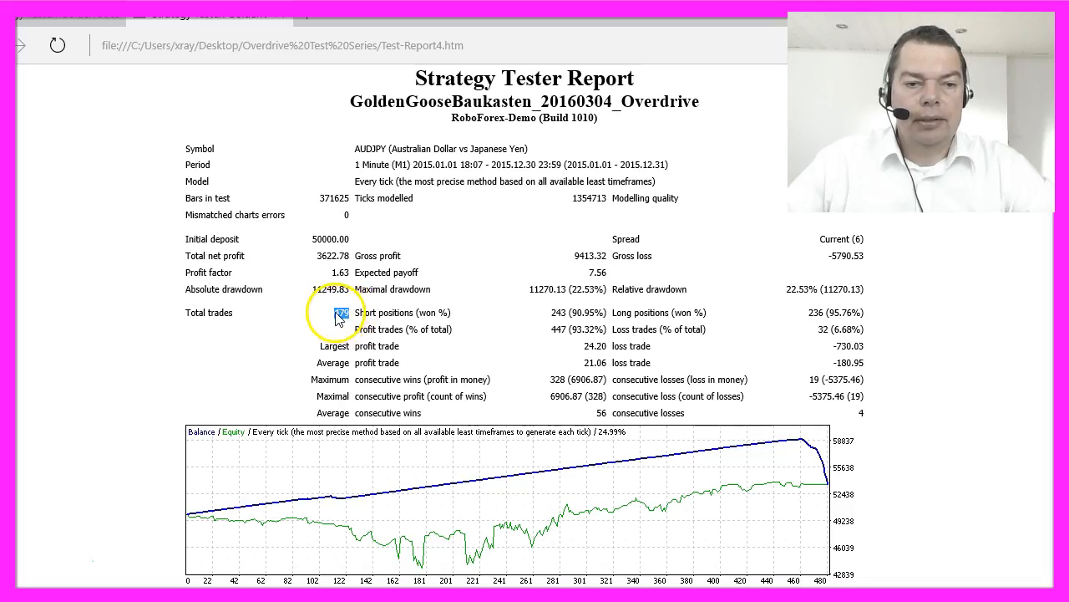